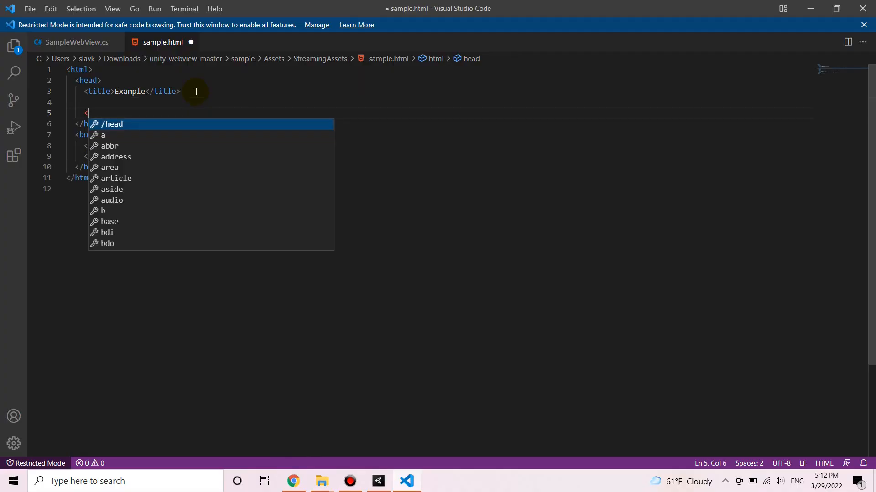
Step: Write a style rule h1 { color: red; } in the head of sample.html
type("style></style>")
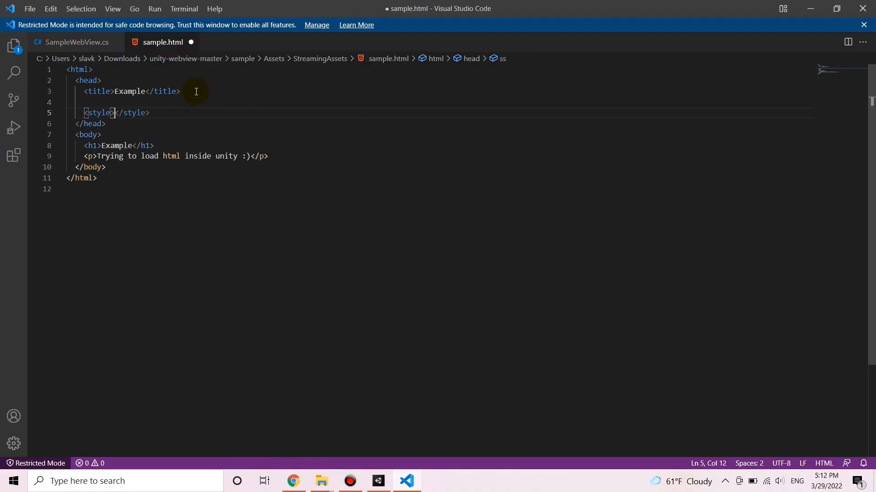
key("Enter")
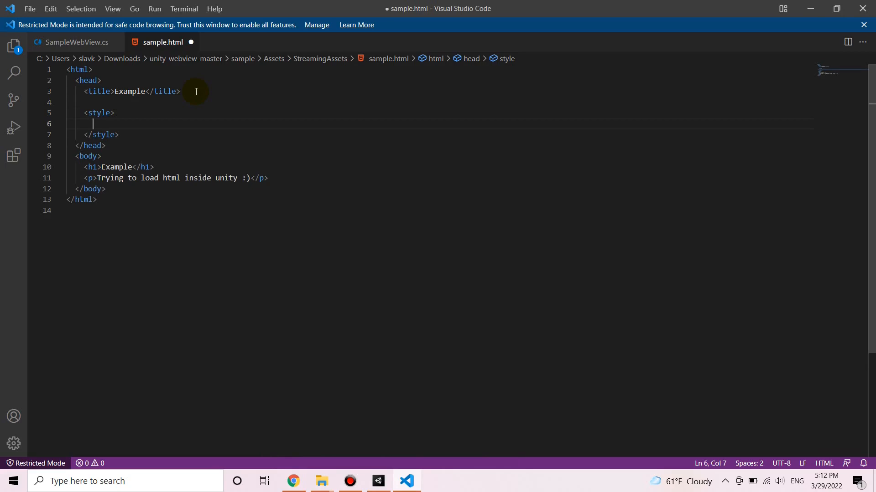
type("h1 {")
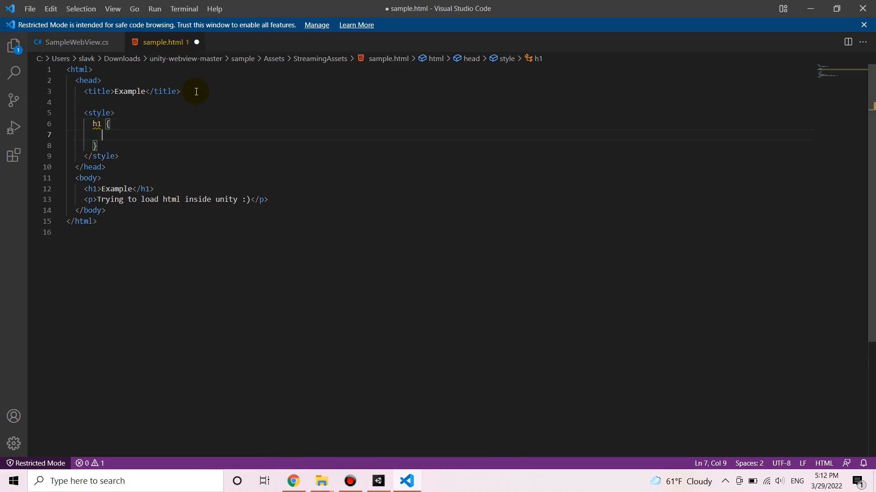
type("color:")
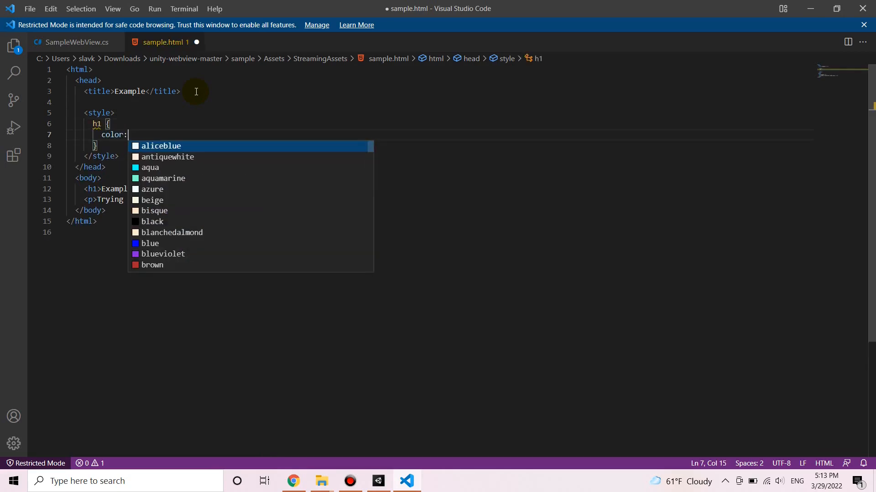
type("red;")
type("document")
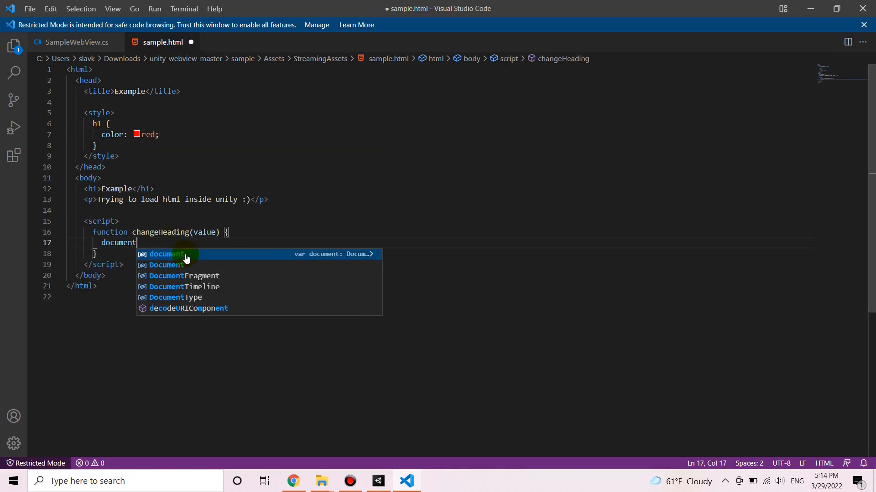
Step: Make changeHeading do document.getElementById("heading").innerHTML = value;
type(".getElementById(")
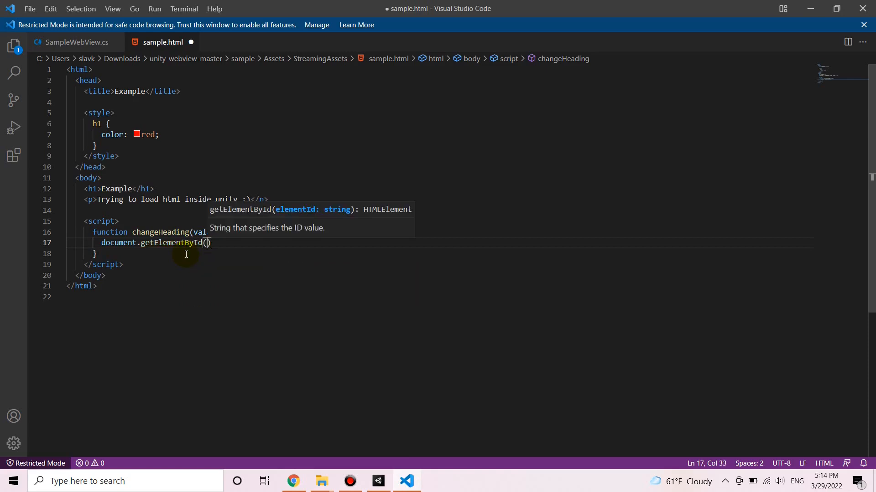
type("\"headi")
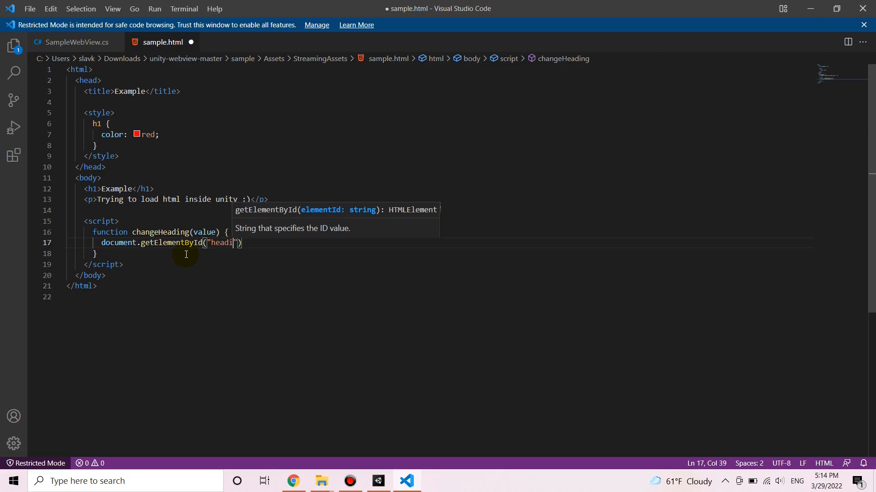
type("ng\").")
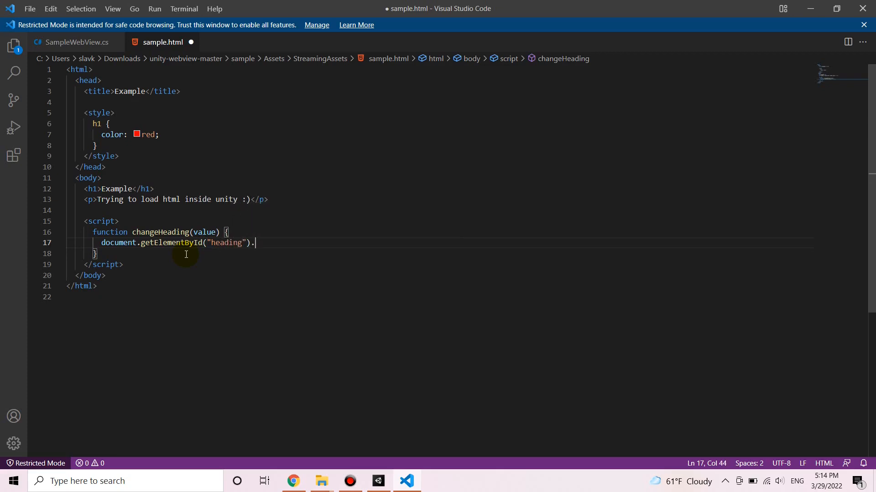
type(".")
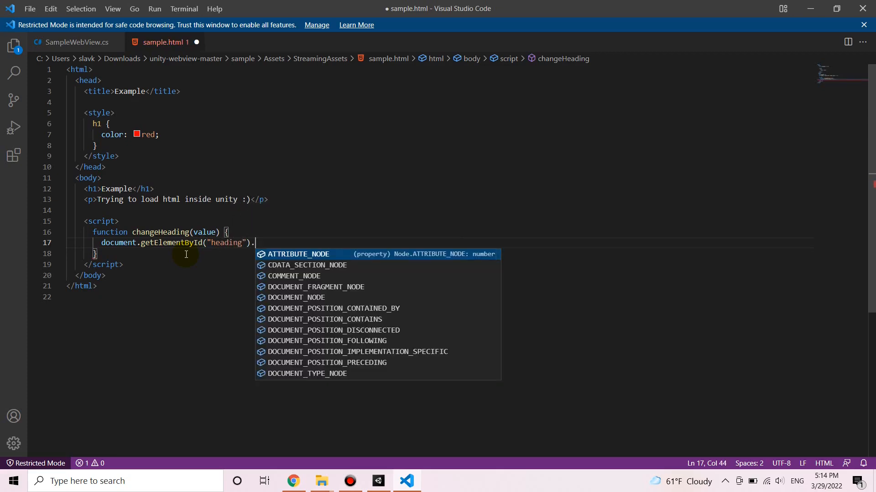
type("innerHTML")
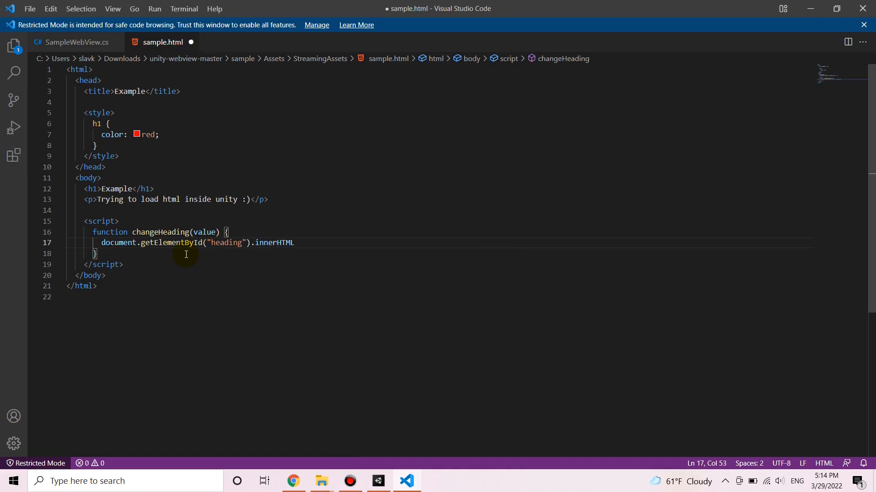
type("=")
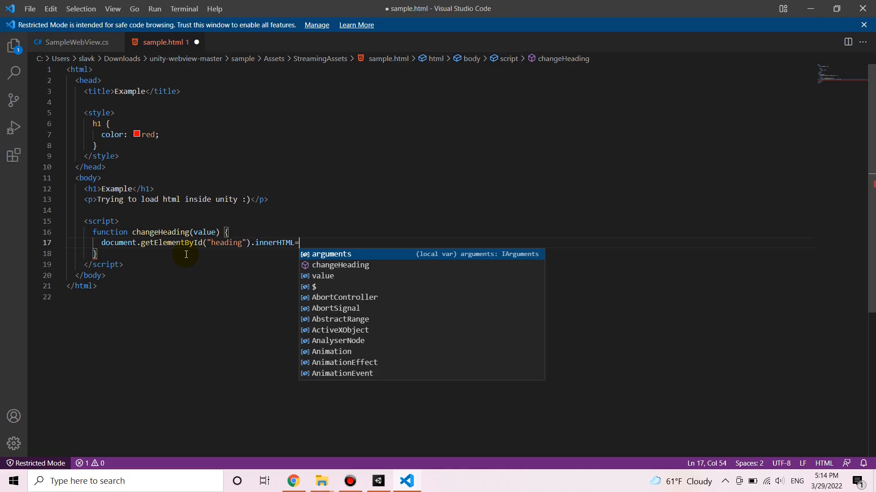
type("value;")
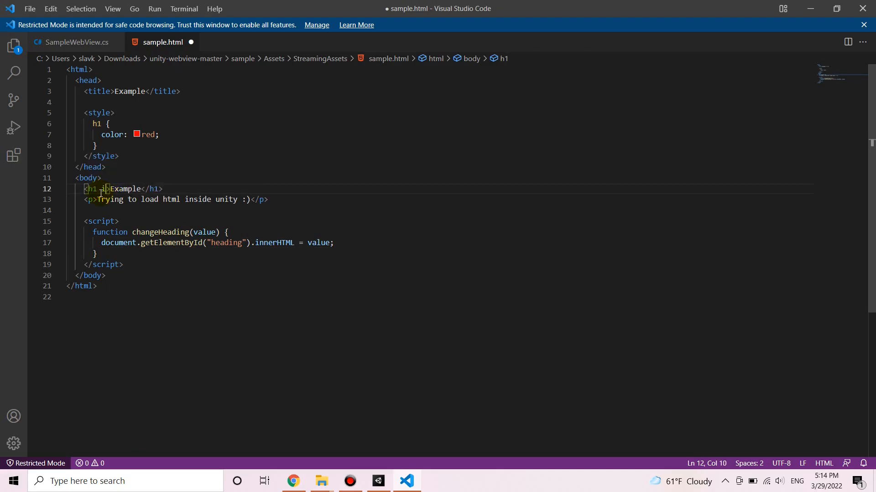
Step: Start giving the h1 tag an id attribute beginning with "h"
type("id=\"h\"")
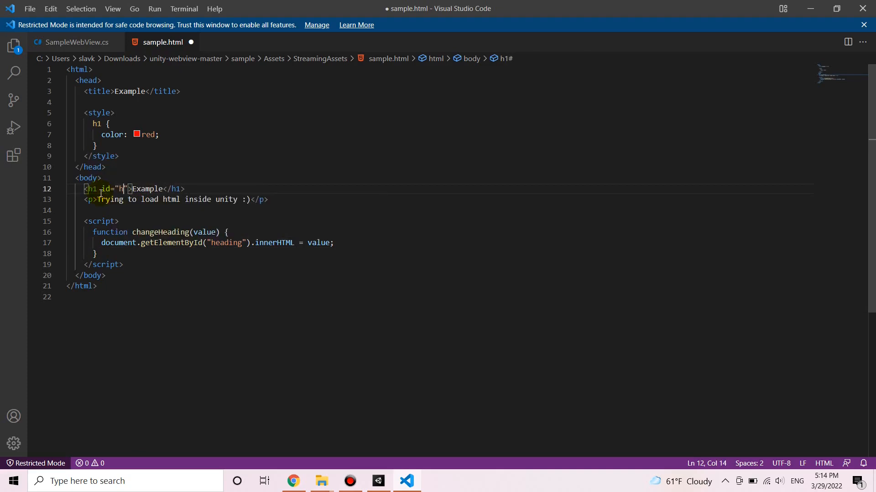
Step: Start a webViewObject.EvaluateJS line in SampleWebView.cs, checking the function name in sample.html
left_click(76, 42)
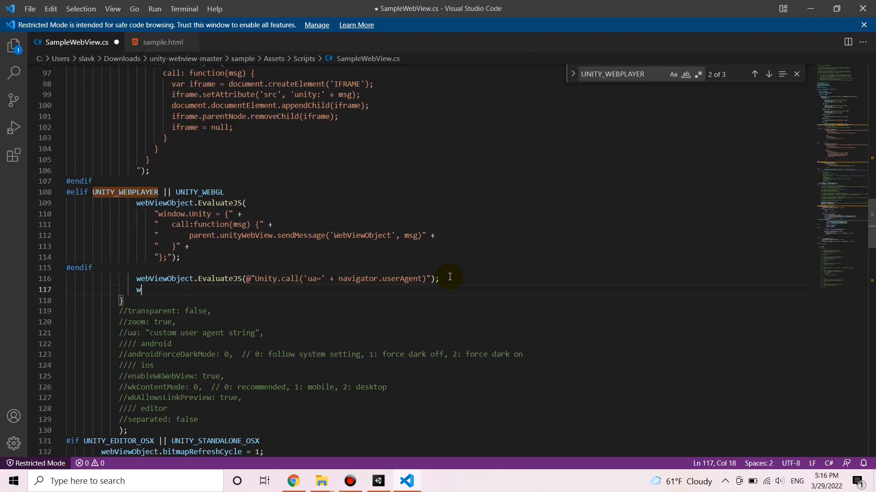
type("ebViewObject.EvaluateJS(\"")
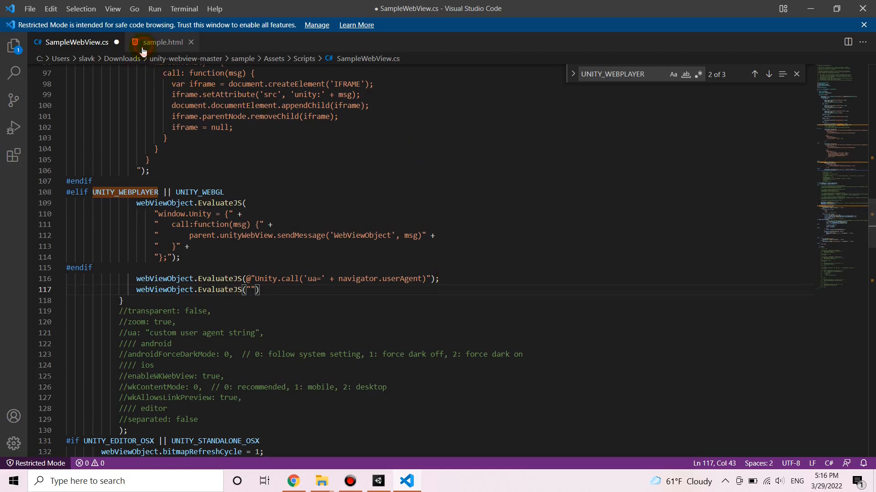
left_click(165, 42)
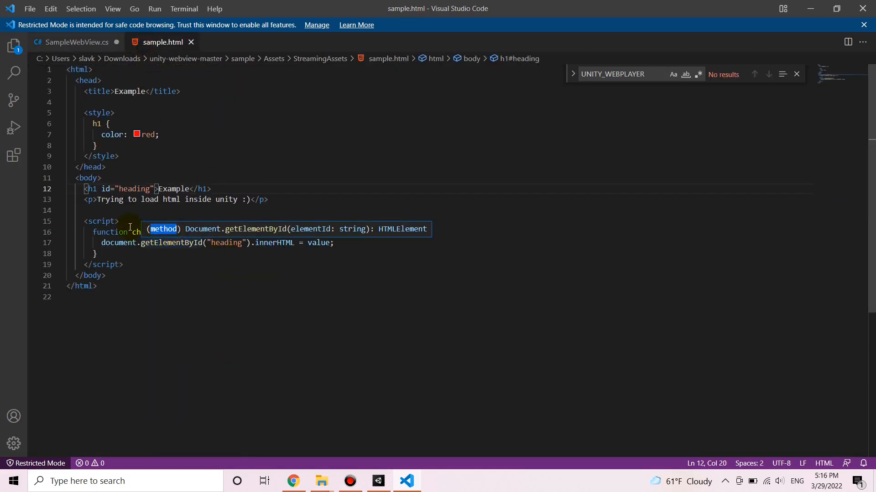
left_click(77, 42)
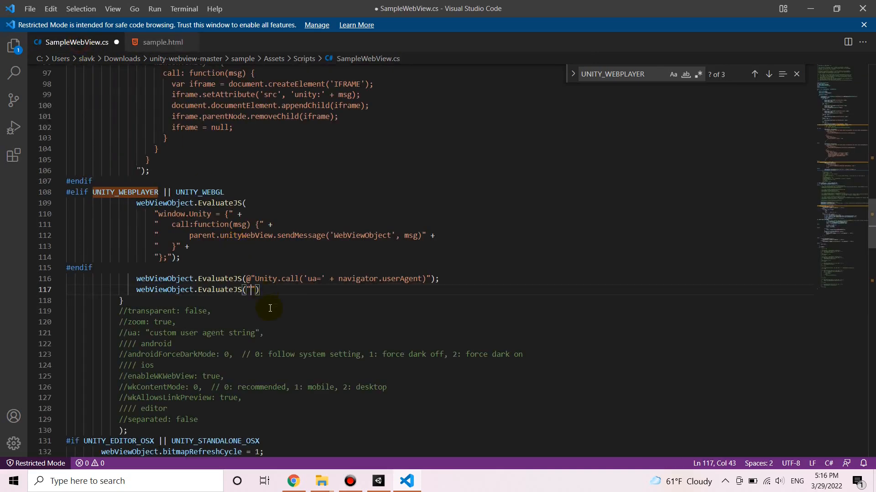
Step: Call changeHeading with a 'text from script' message inside the EvaluateJS string
type("changeHeading")
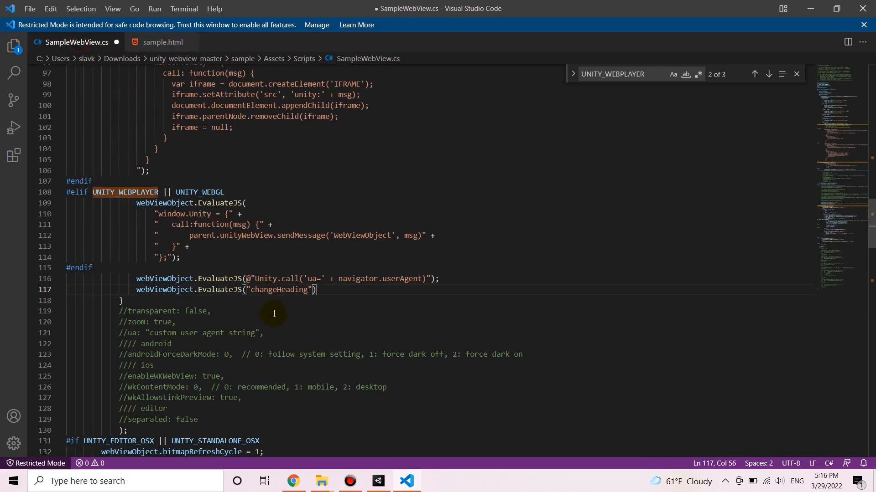
type("('')")
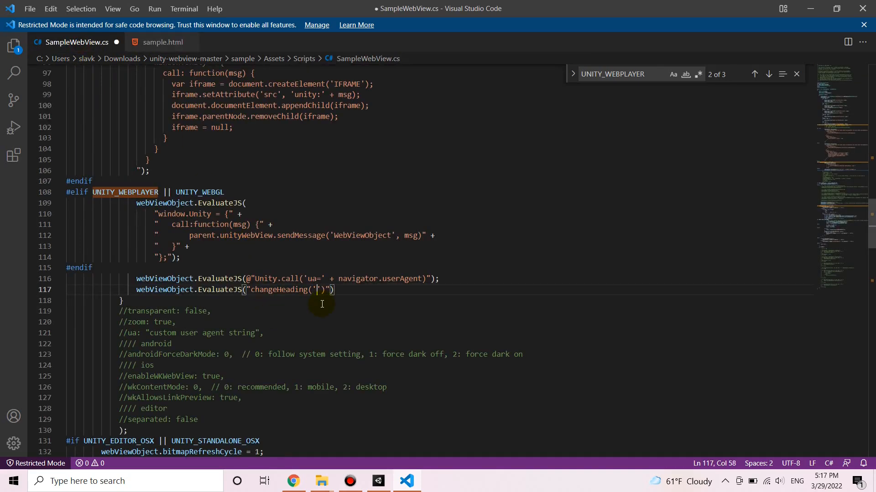
type("I',")
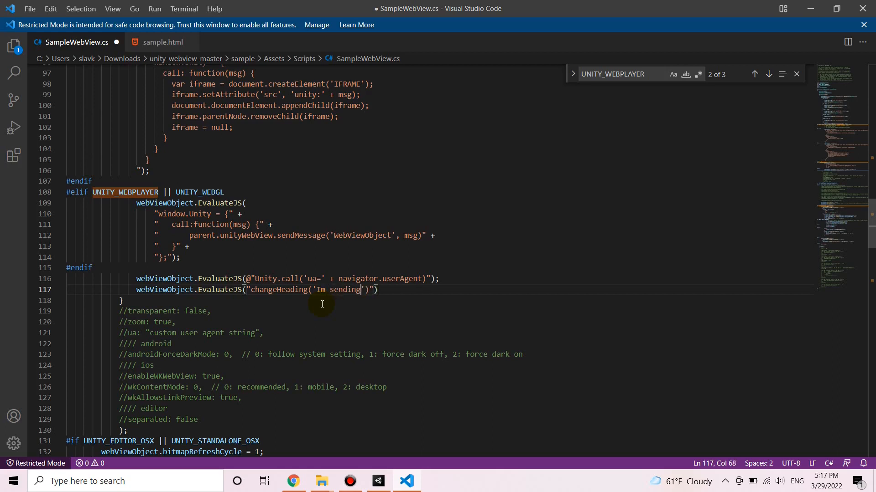
type("text from the c# c")
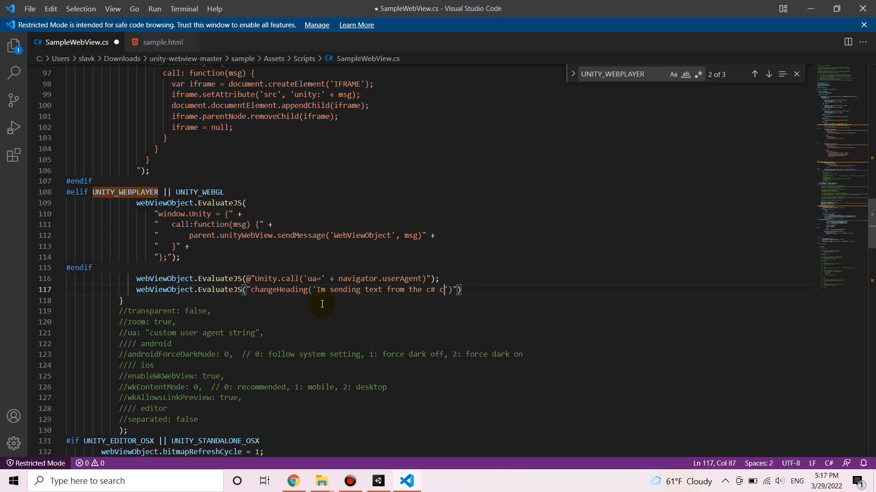
type("scrtio")
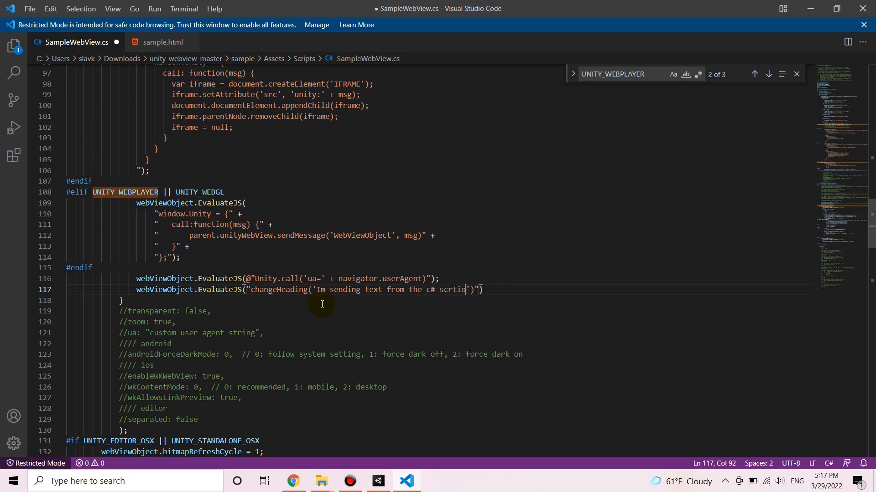